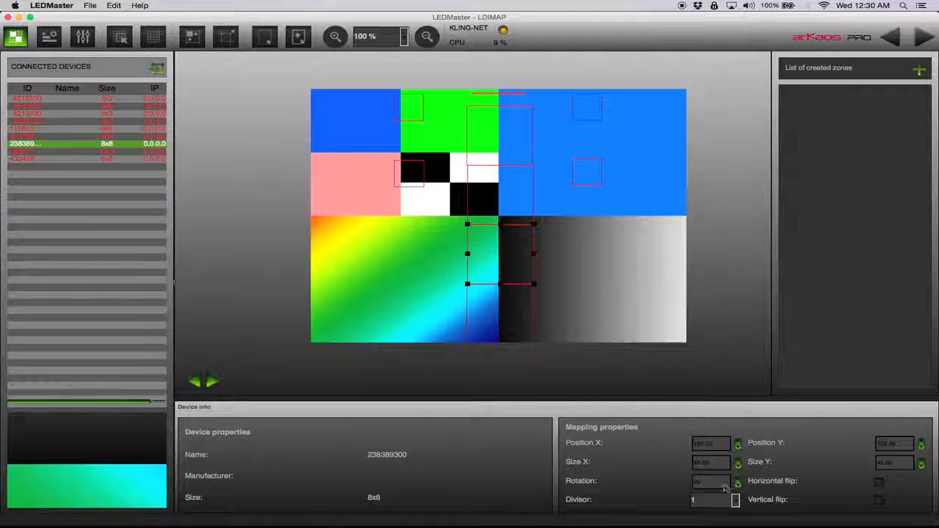
mouse_move(658, 467)
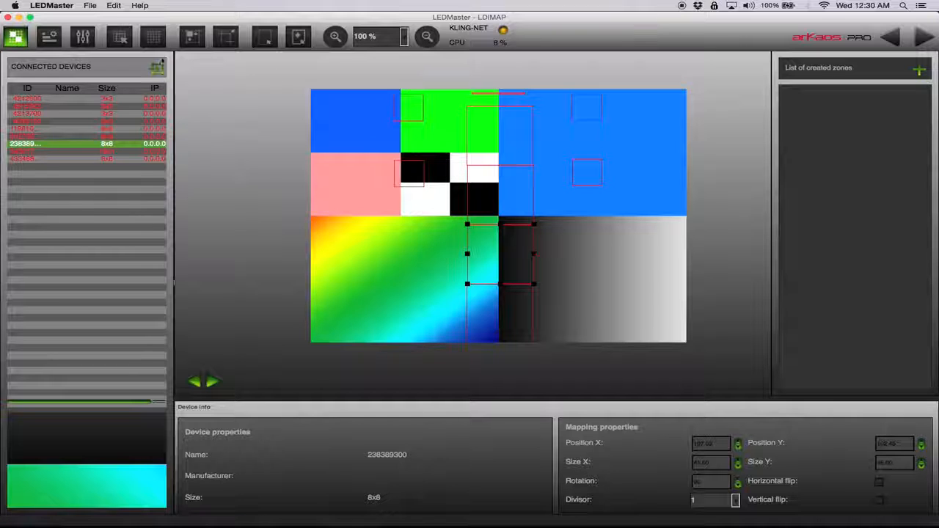
Leave the LDIMAP device mapping view for the sequence editor, showing empty Sequence 003.
click(49, 37)
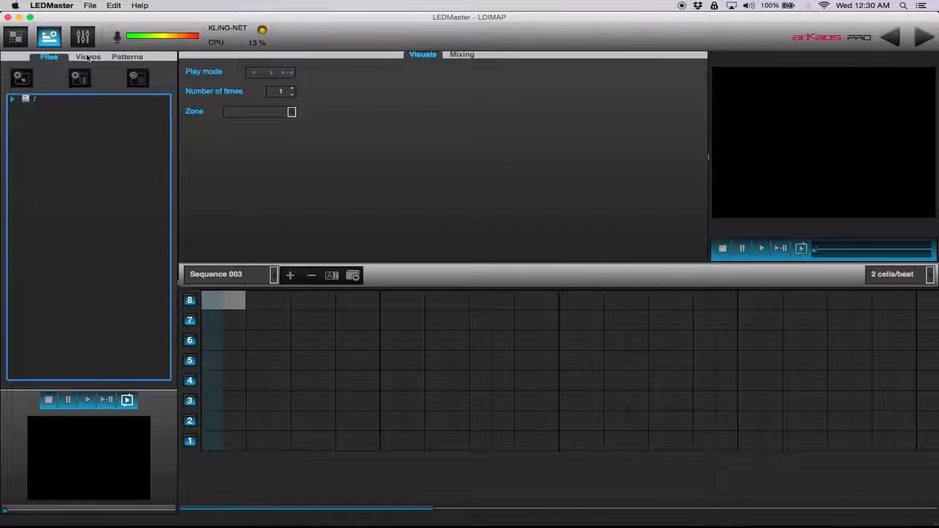
Preview the eye, crowd and tunnel clips, place 002_rollingRing.mov on track 8, then switch sequences.
click(87, 57)
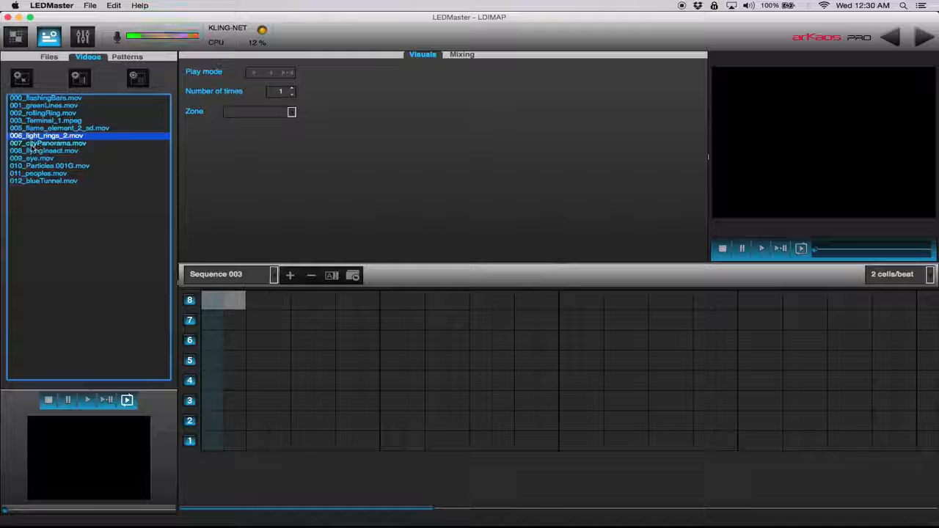
click(32, 158)
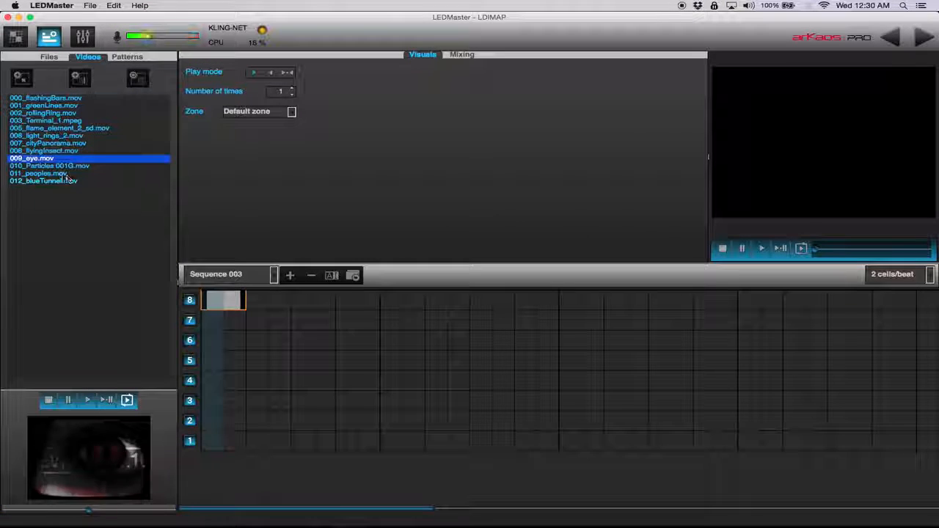
click(48, 173)
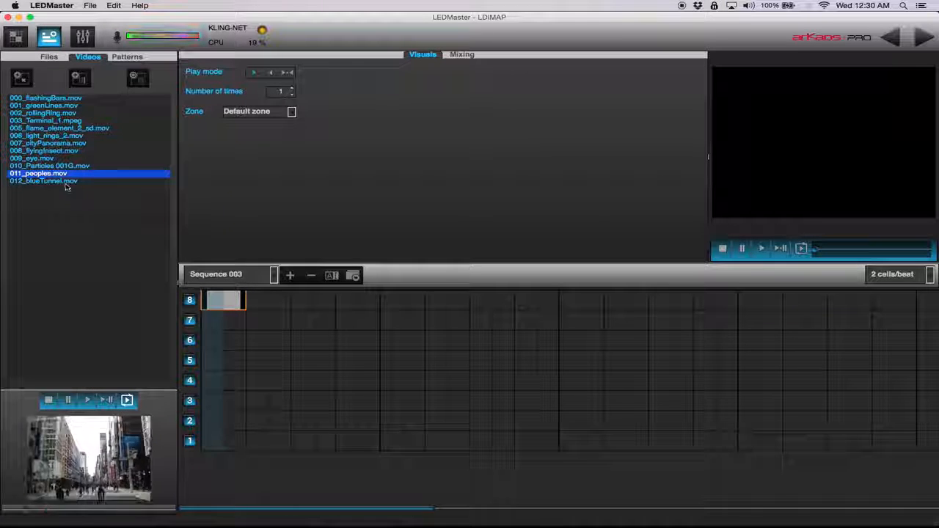
click(43, 180)
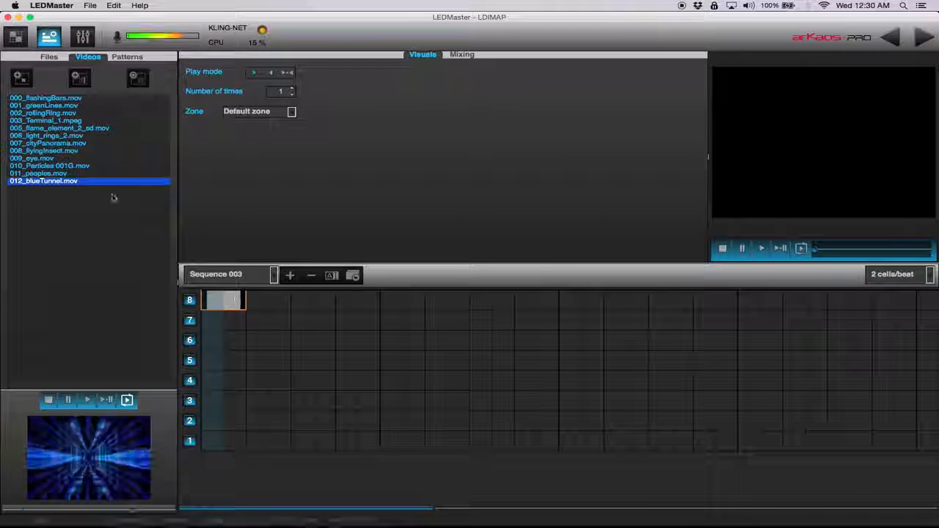
click(31, 158)
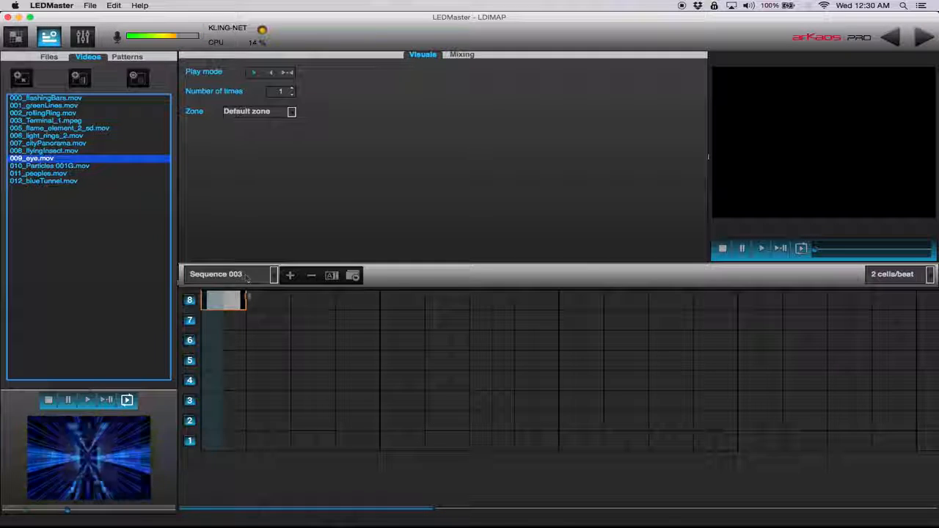
click(261, 320)
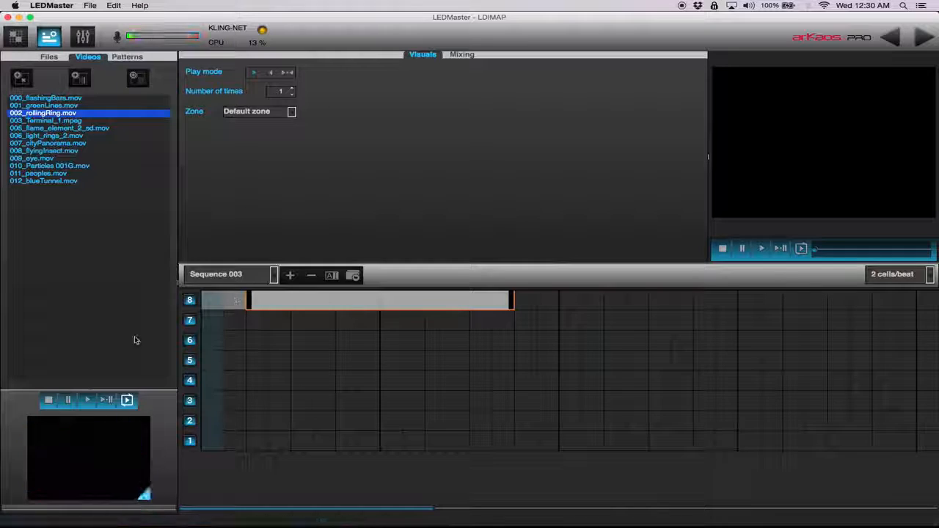
click(215, 273)
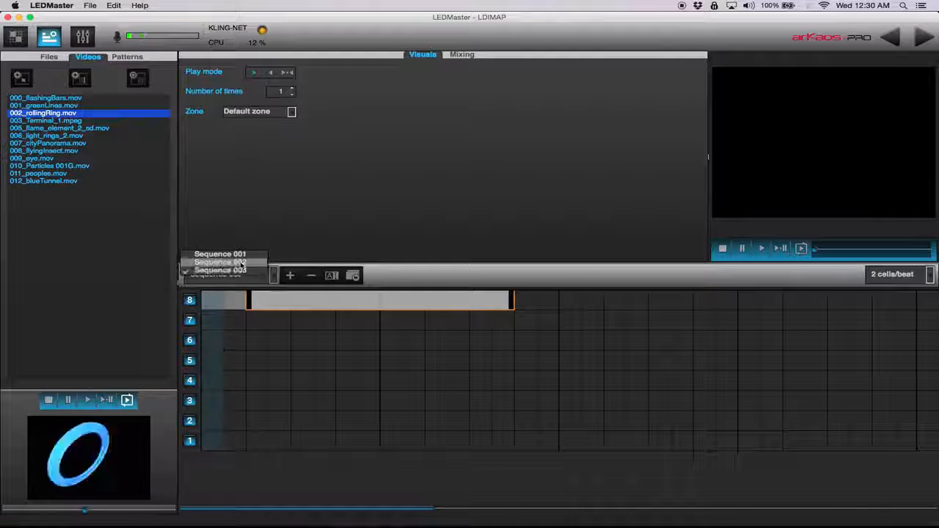
click(220, 262)
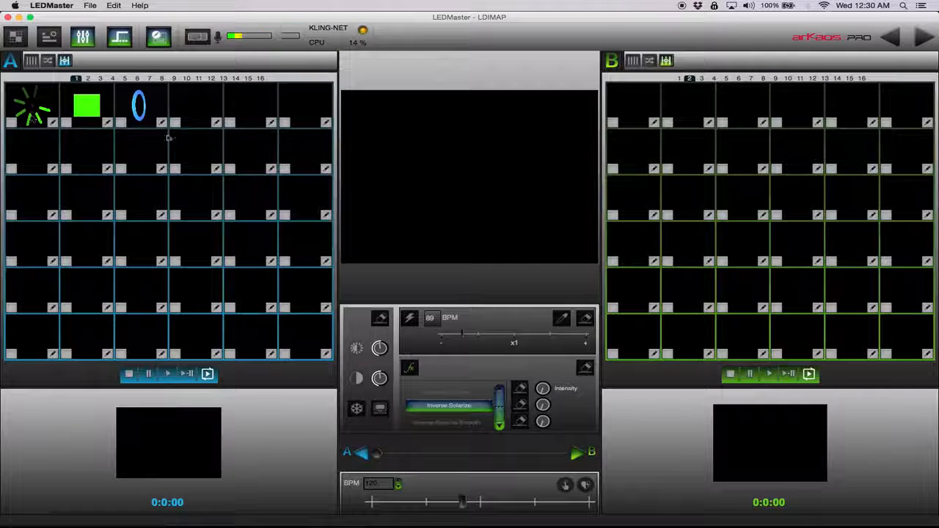
Start the rolling ring on deck A and load Sequence 001 into deck B's first cell.
right_click(217, 123)
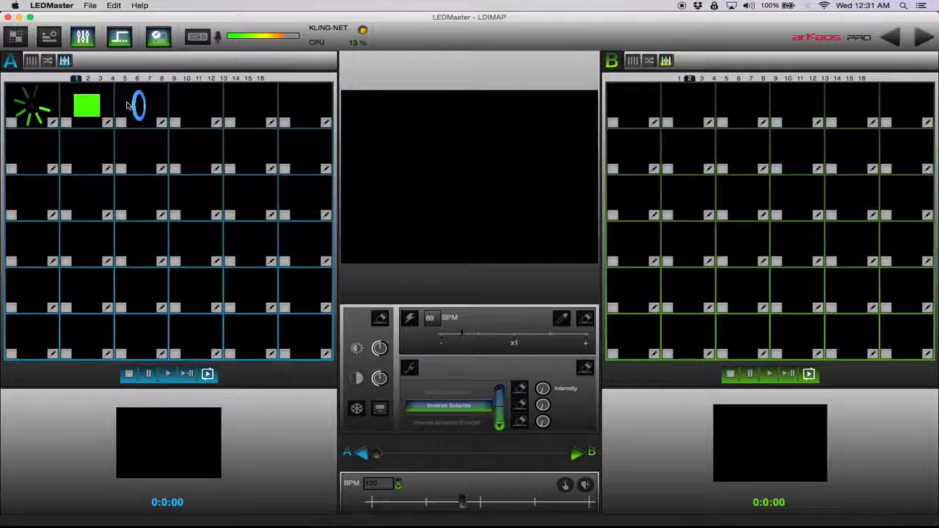
click(138, 105)
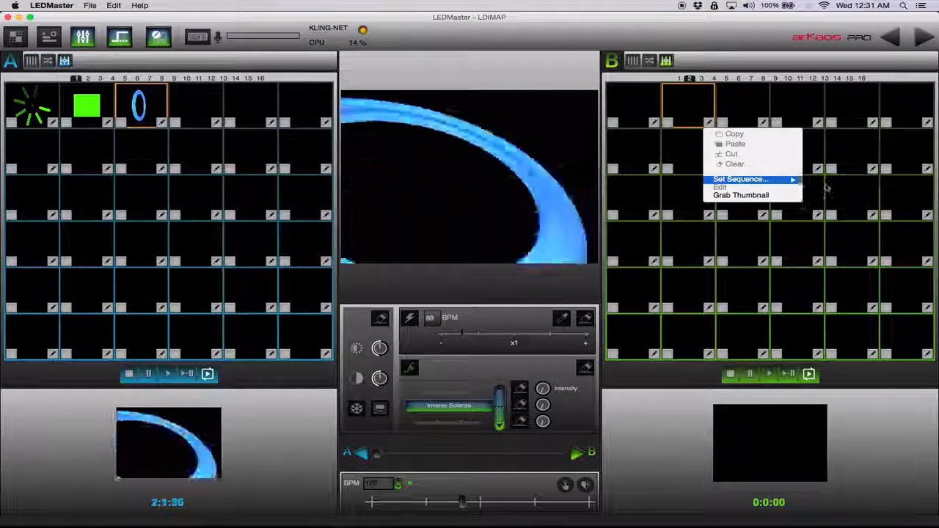
click(739, 179)
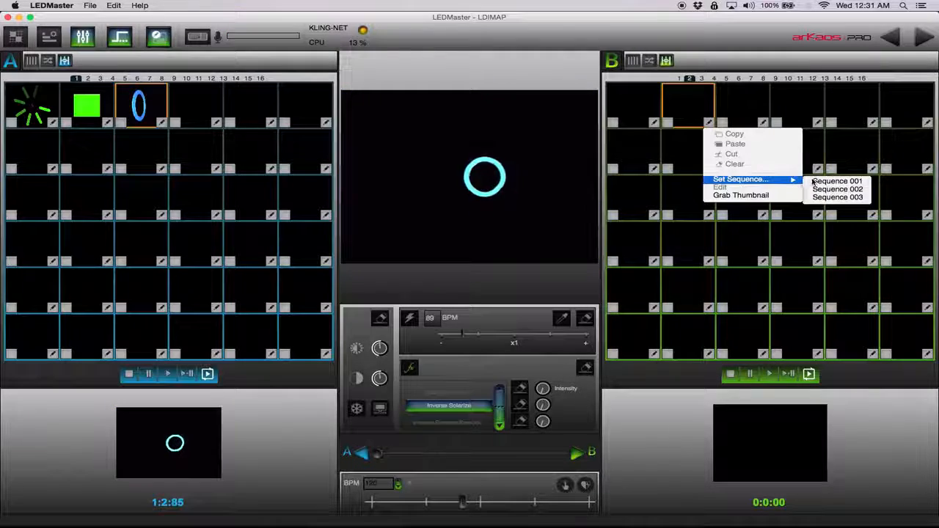
mouse_move(837, 181)
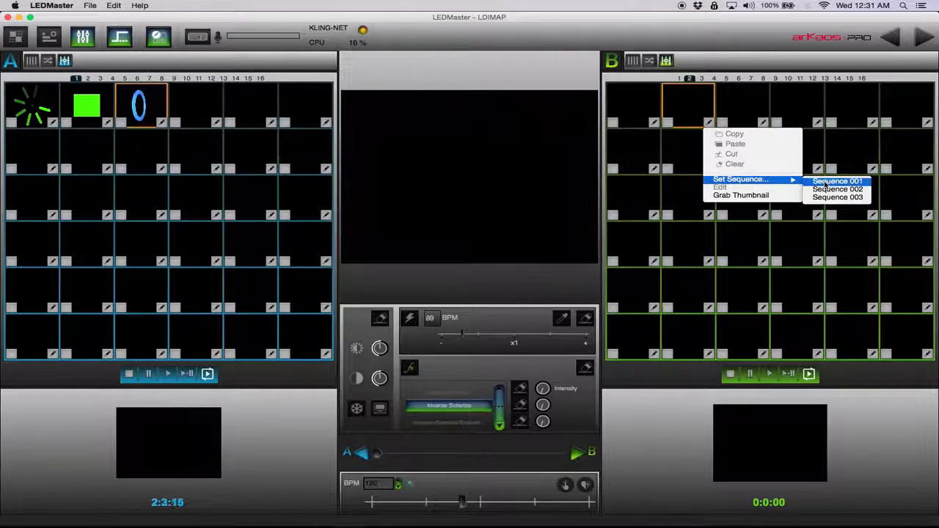
click(837, 180)
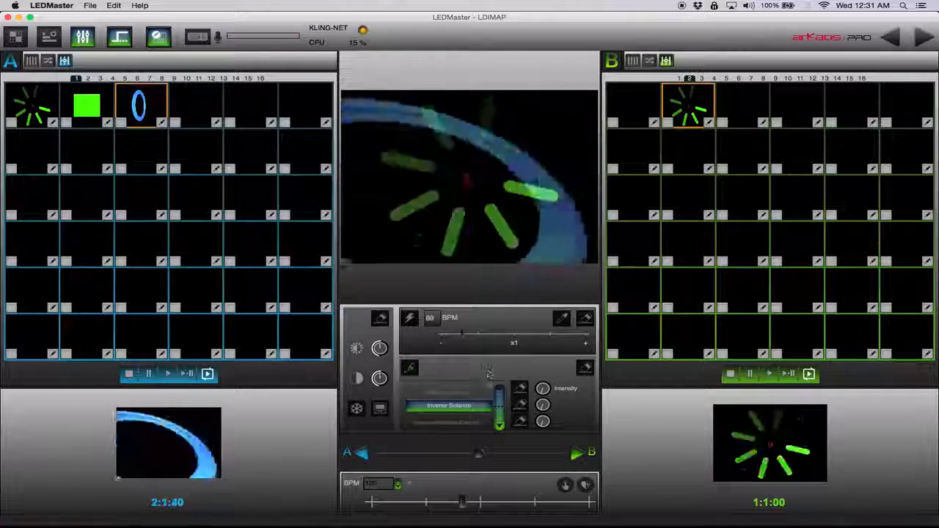
Keep the Inverse Solarize effect, then try deck A's random, sequential and manual modes.
click(449, 405)
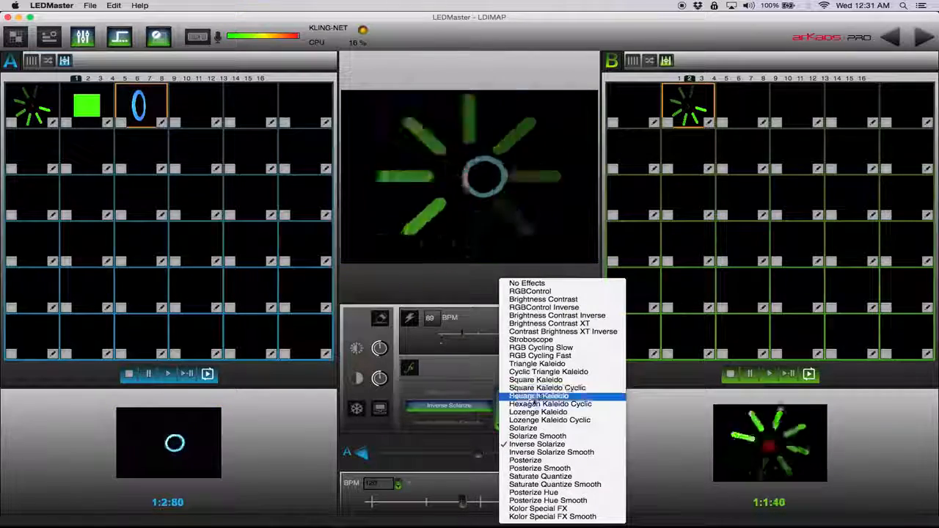
click(539, 395)
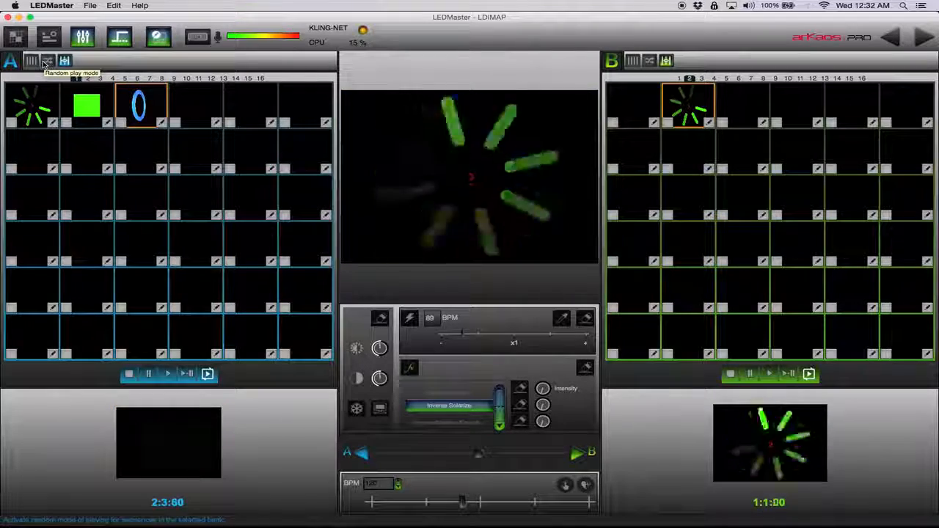
click(63, 61)
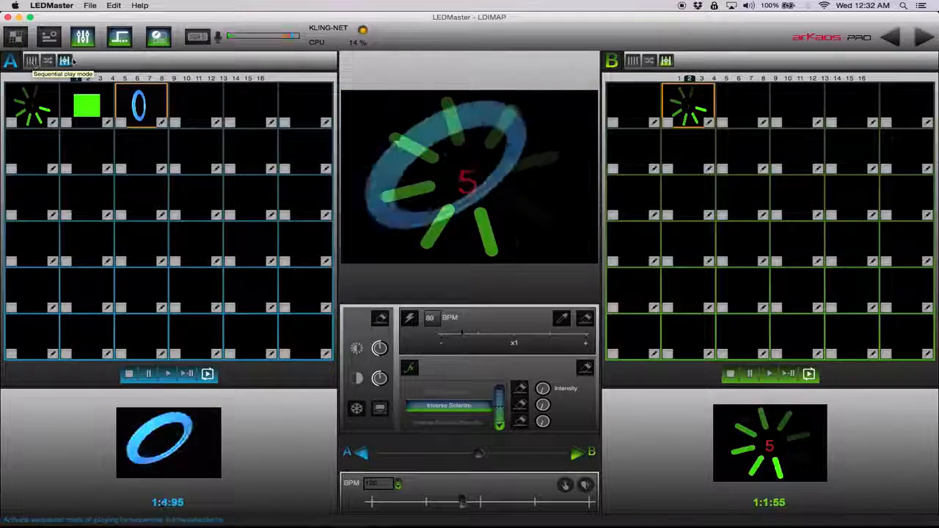
click(65, 60)
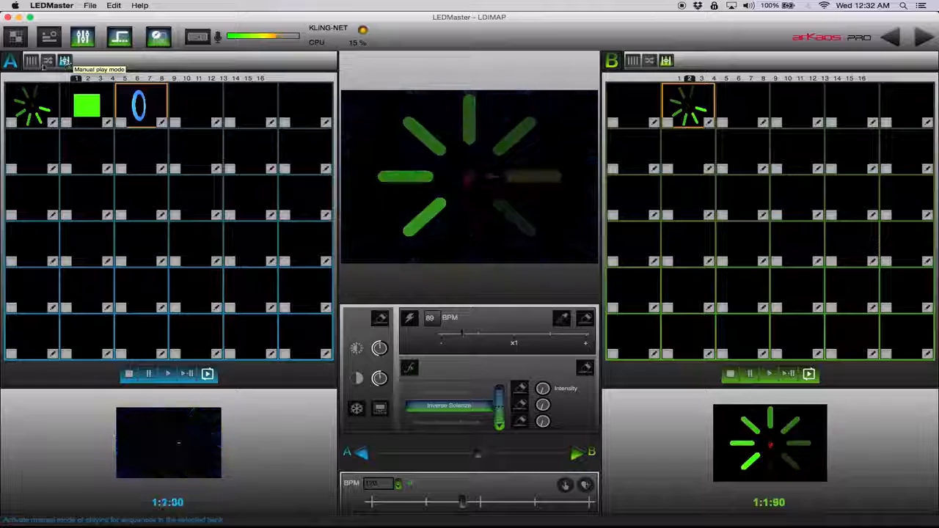
click(32, 61)
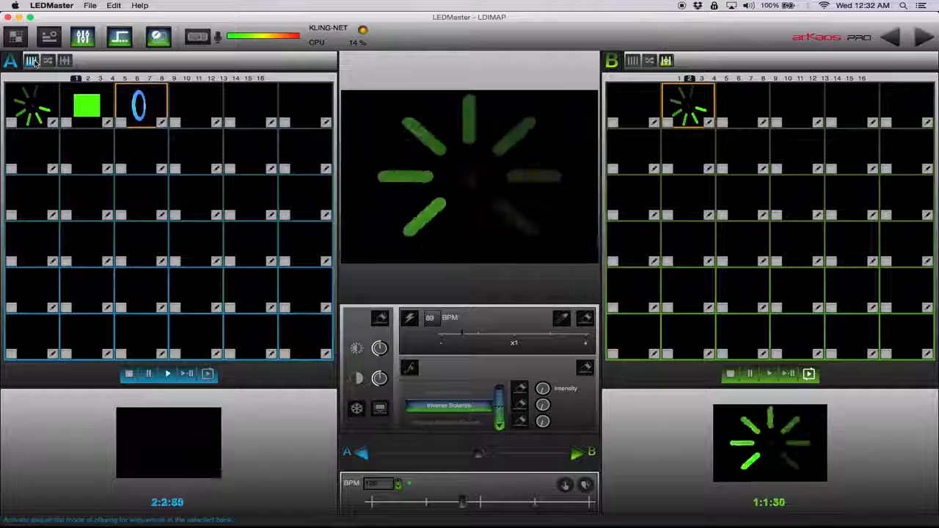
Cycle deck A through its spinner, green square and blue ring sequences, mixed with deck B's spinner.
click(86, 105)
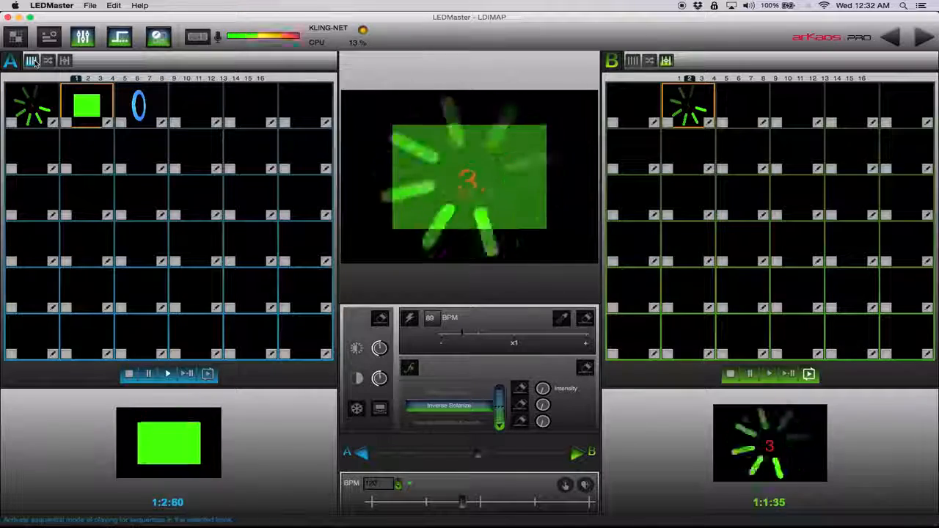
click(139, 105)
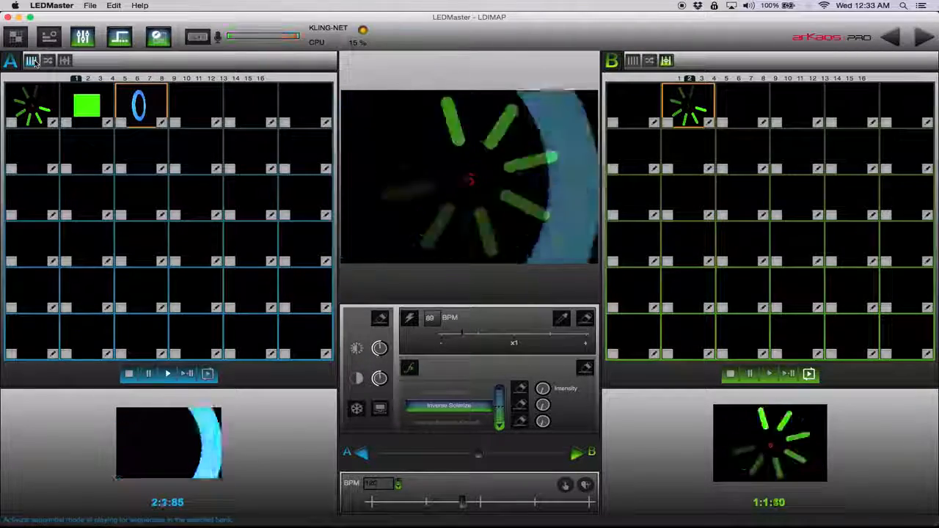
click(86, 105)
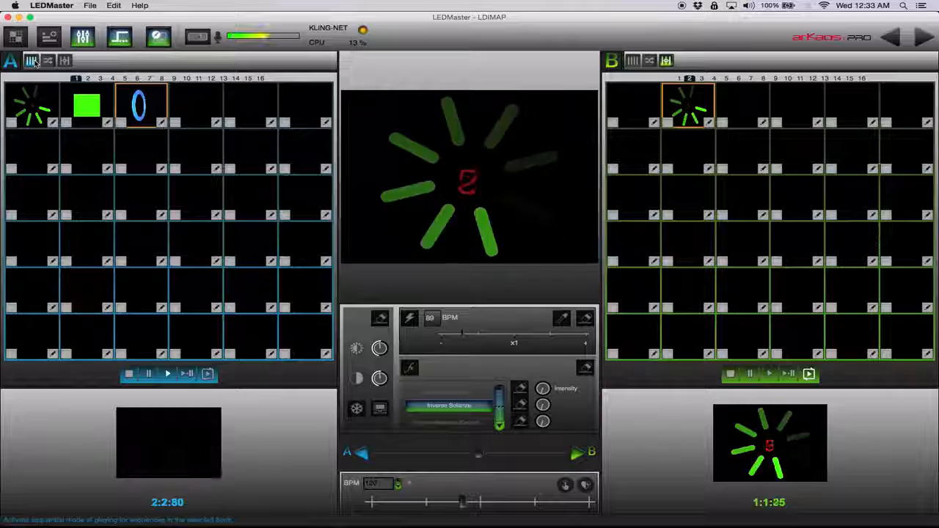
click(86, 105)
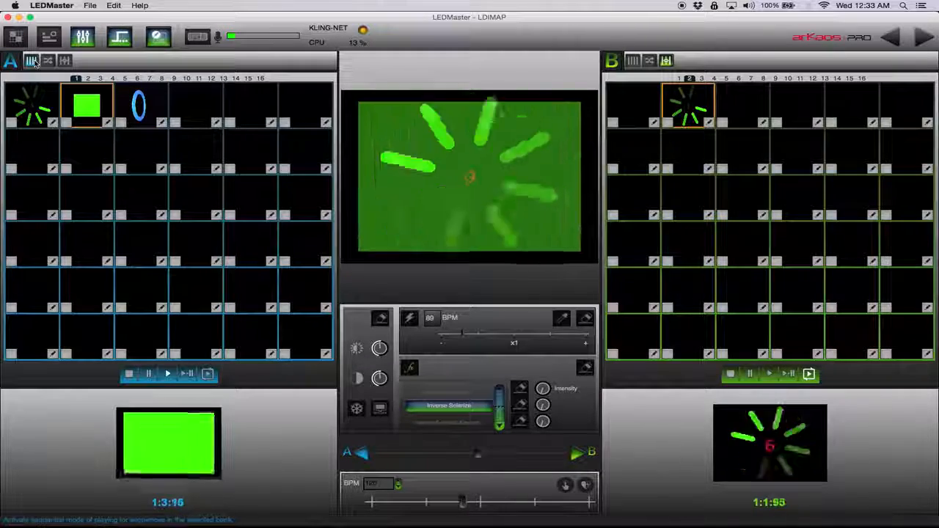
click(139, 105)
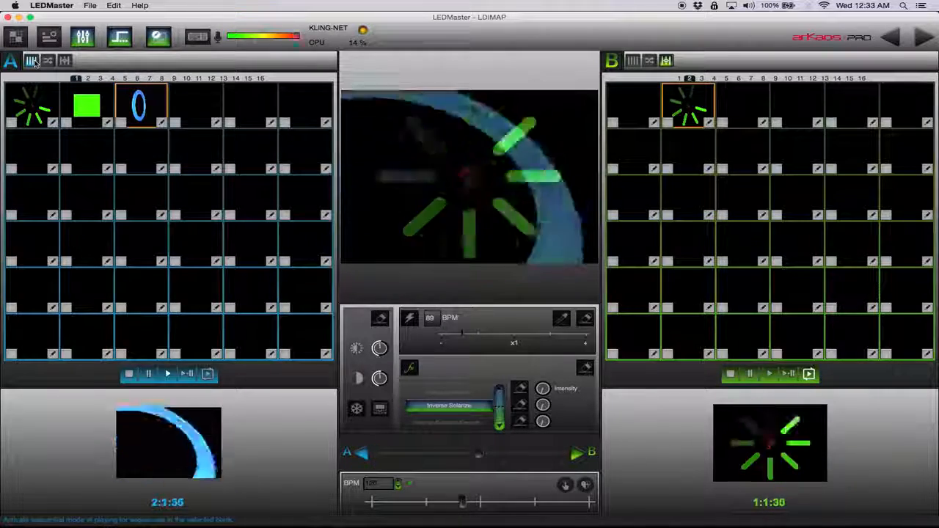
click(87, 105)
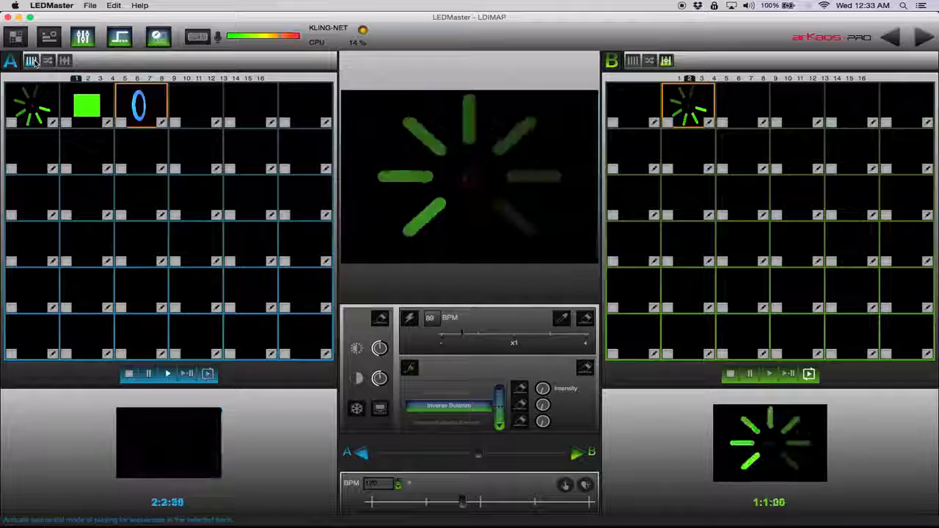
click(87, 105)
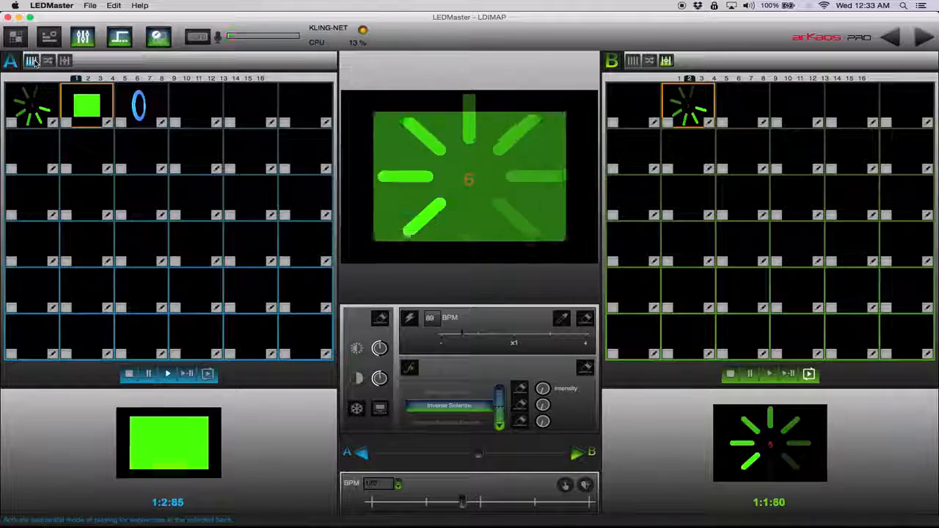
click(138, 105)
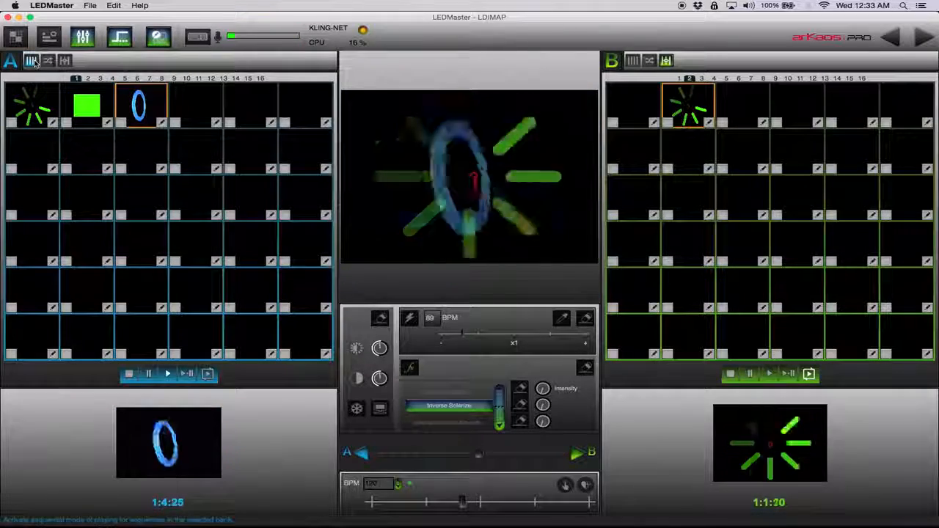